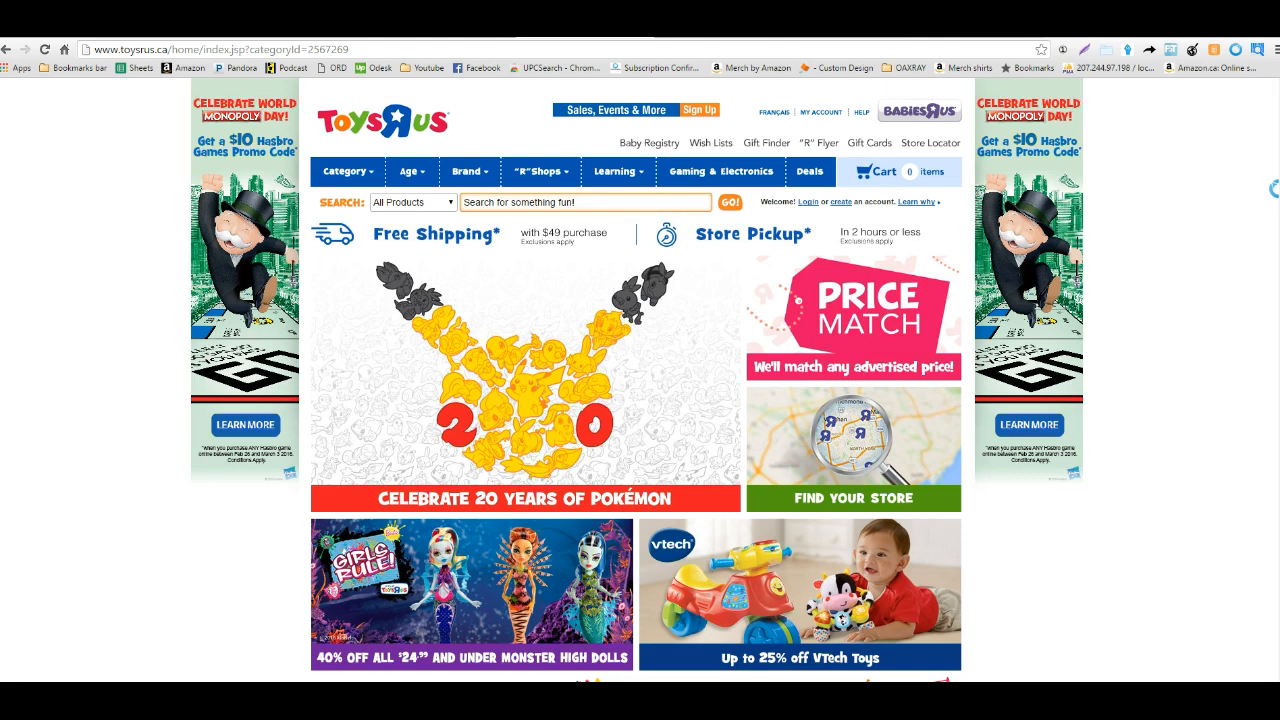
# Open the OA XRAY options and check the Amazon marketplace dropdown
pyautogui.click(585, 202)
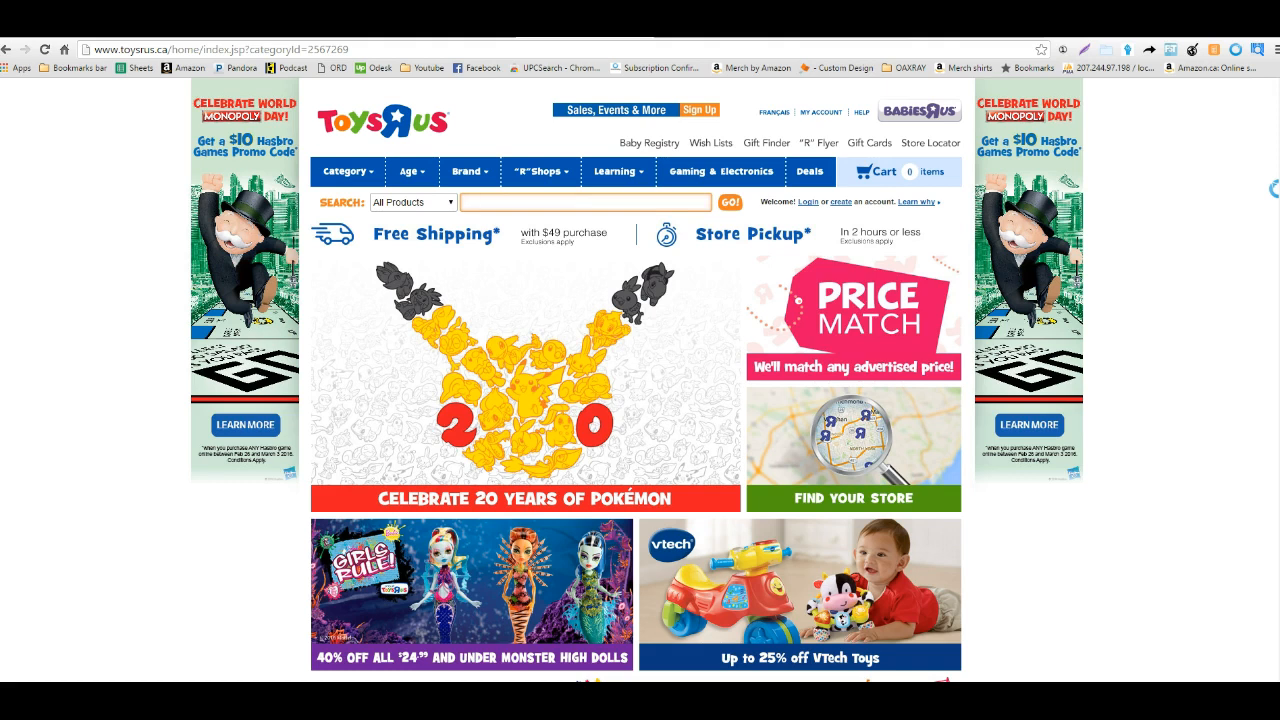
pyautogui.click(585, 202)
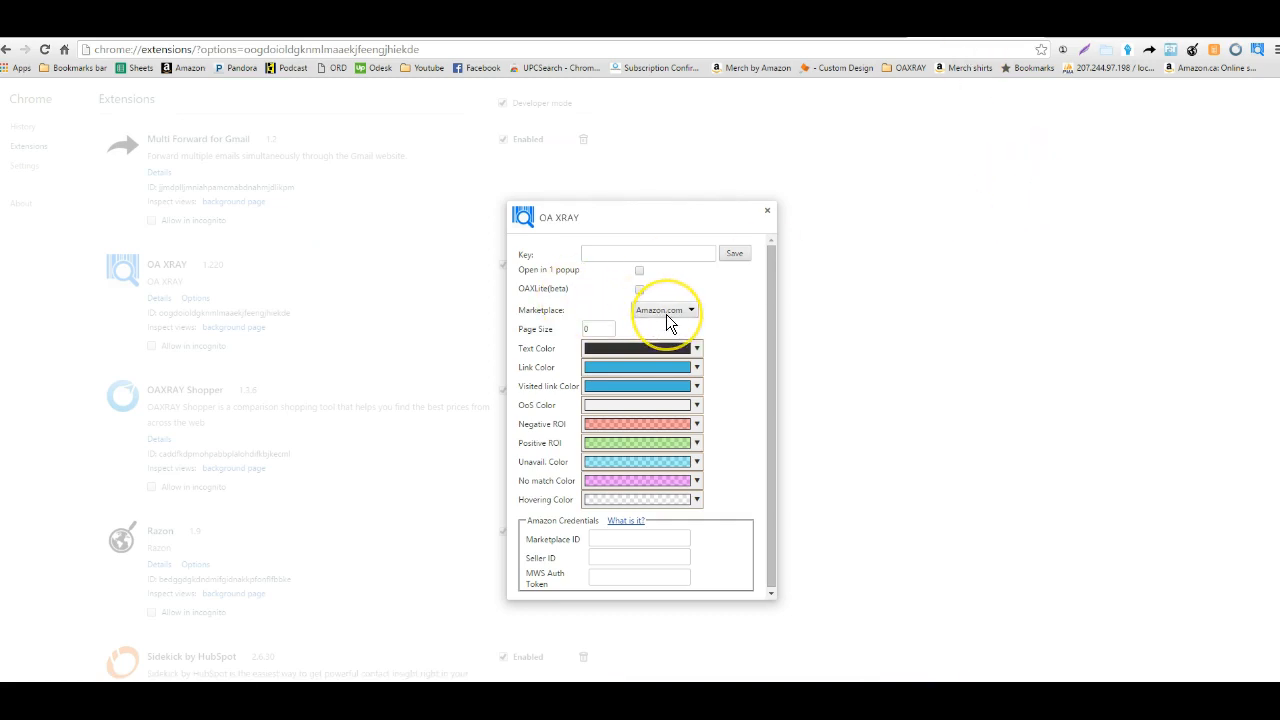
pyautogui.click(664, 309)
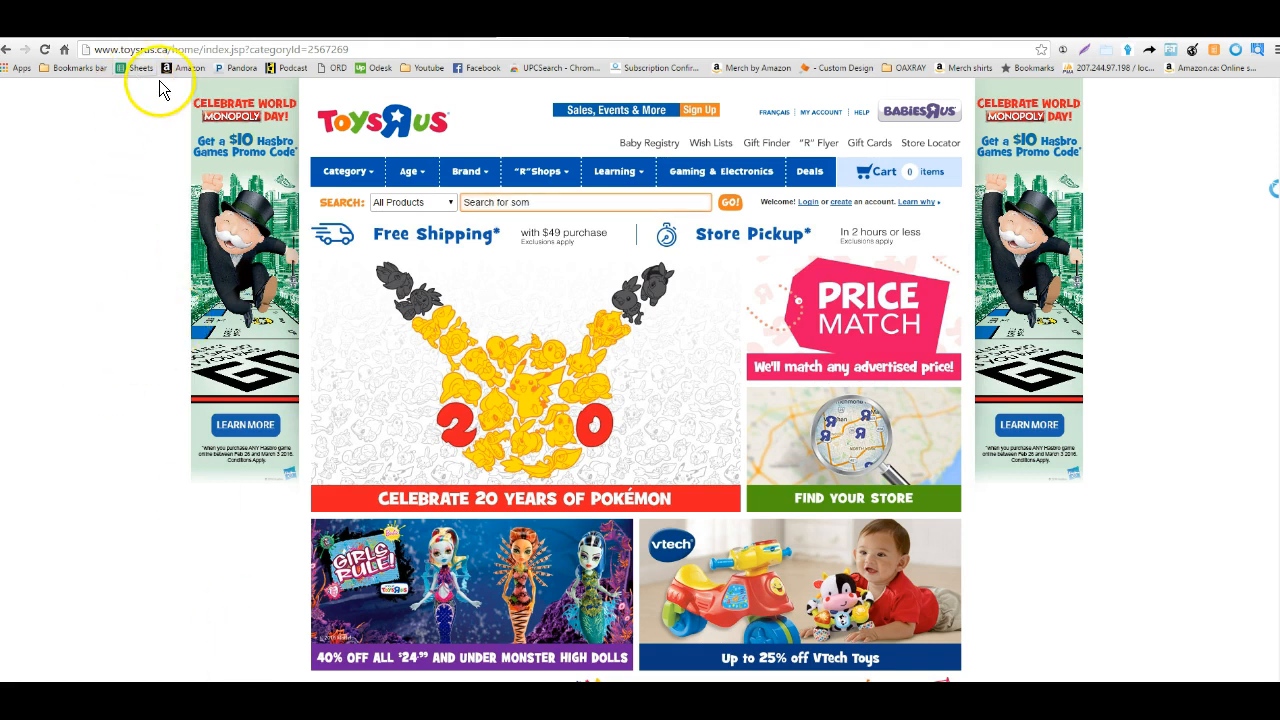
# Browse the ToysRUs.ca categories and go to the LEGO section
pyautogui.click(408, 171)
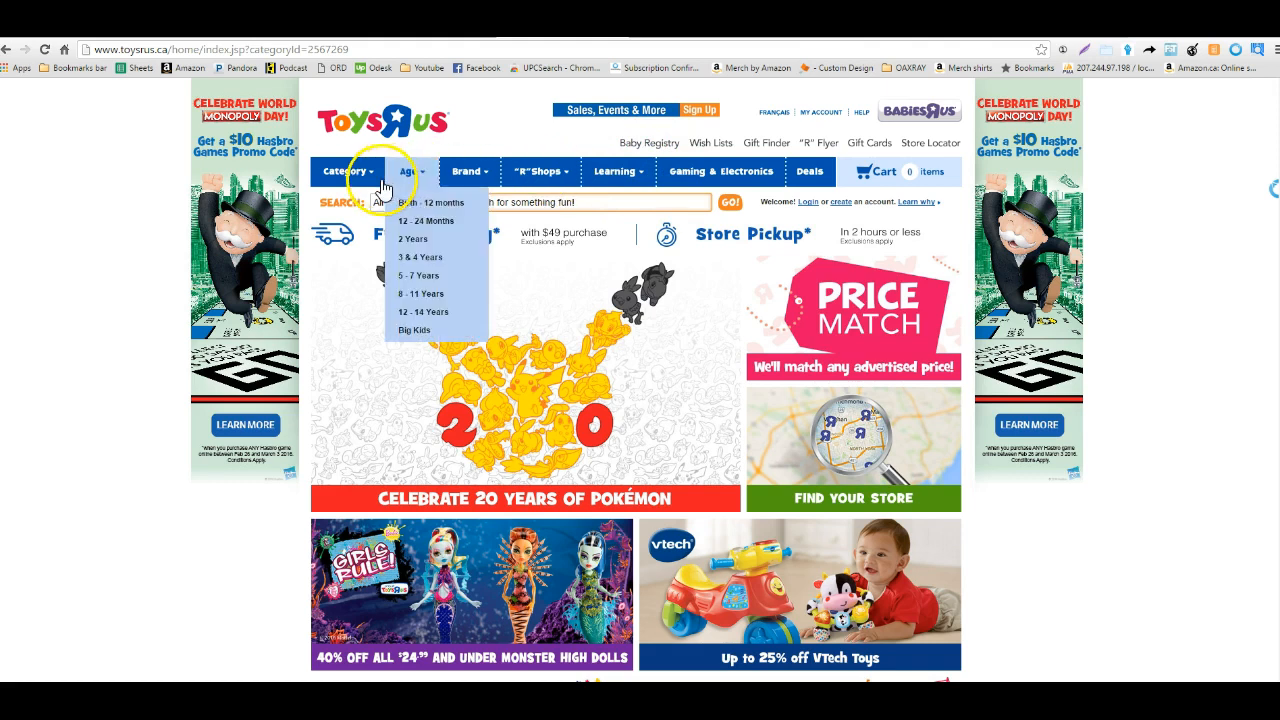
pyautogui.click(345, 171)
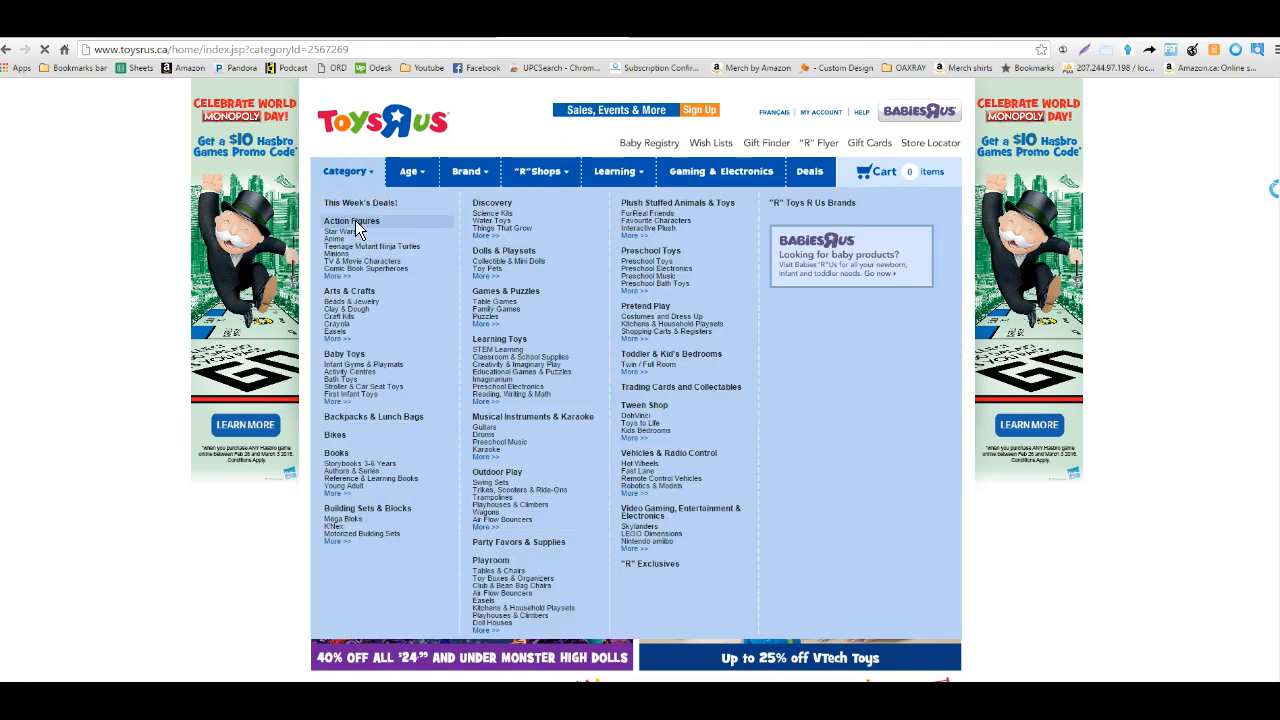
pyautogui.click(351, 221)
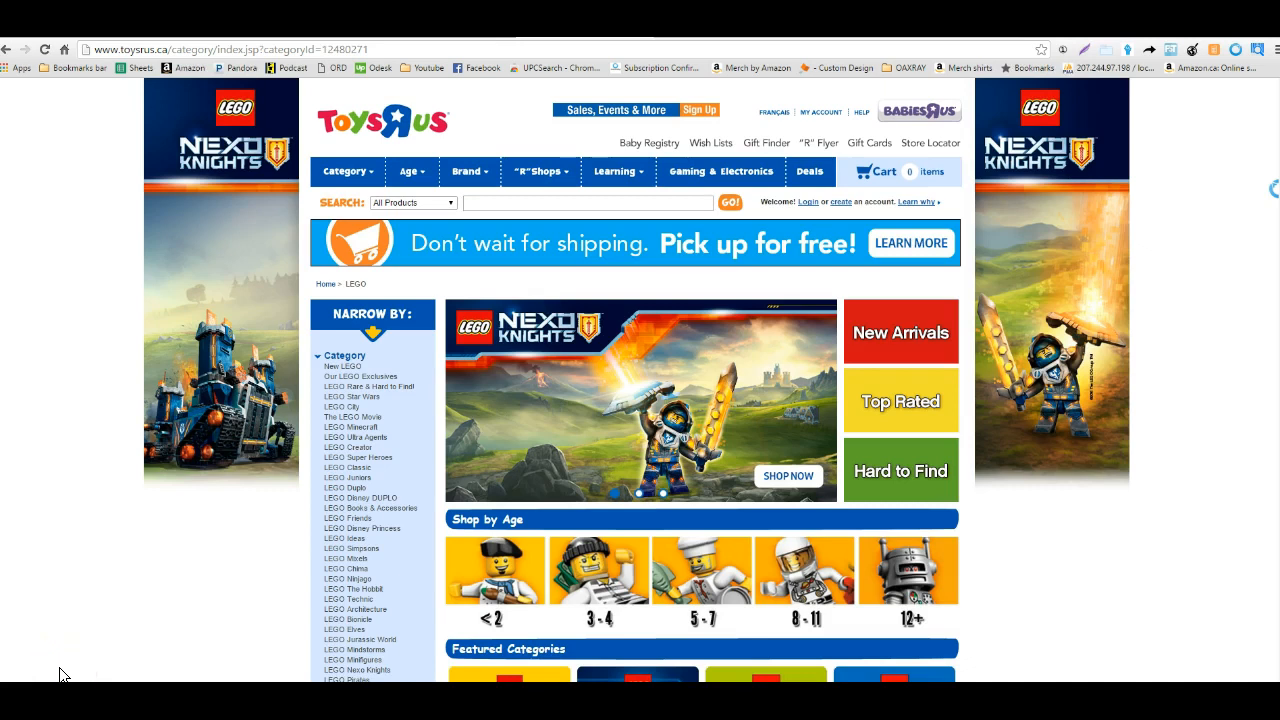
pyautogui.moveTo(805, 575)
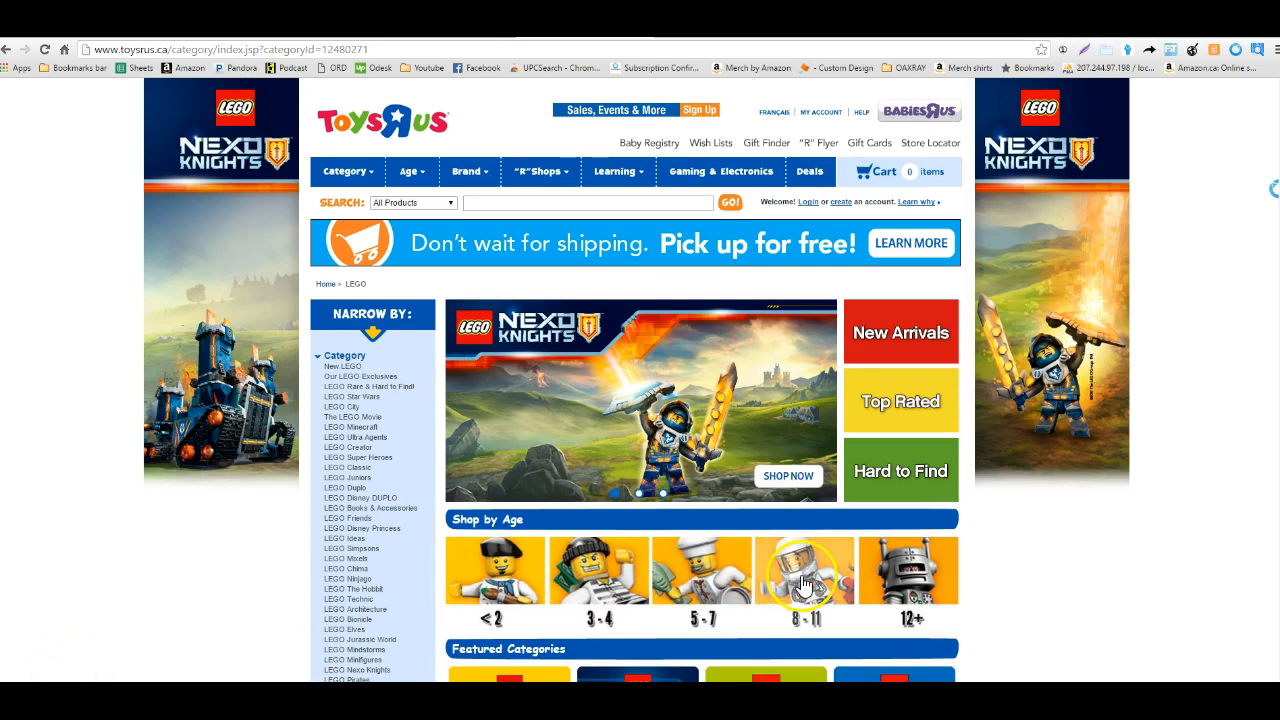
# Filter LEGO to ages 5-7 and show all 256 sets on one page
pyautogui.click(805, 570)
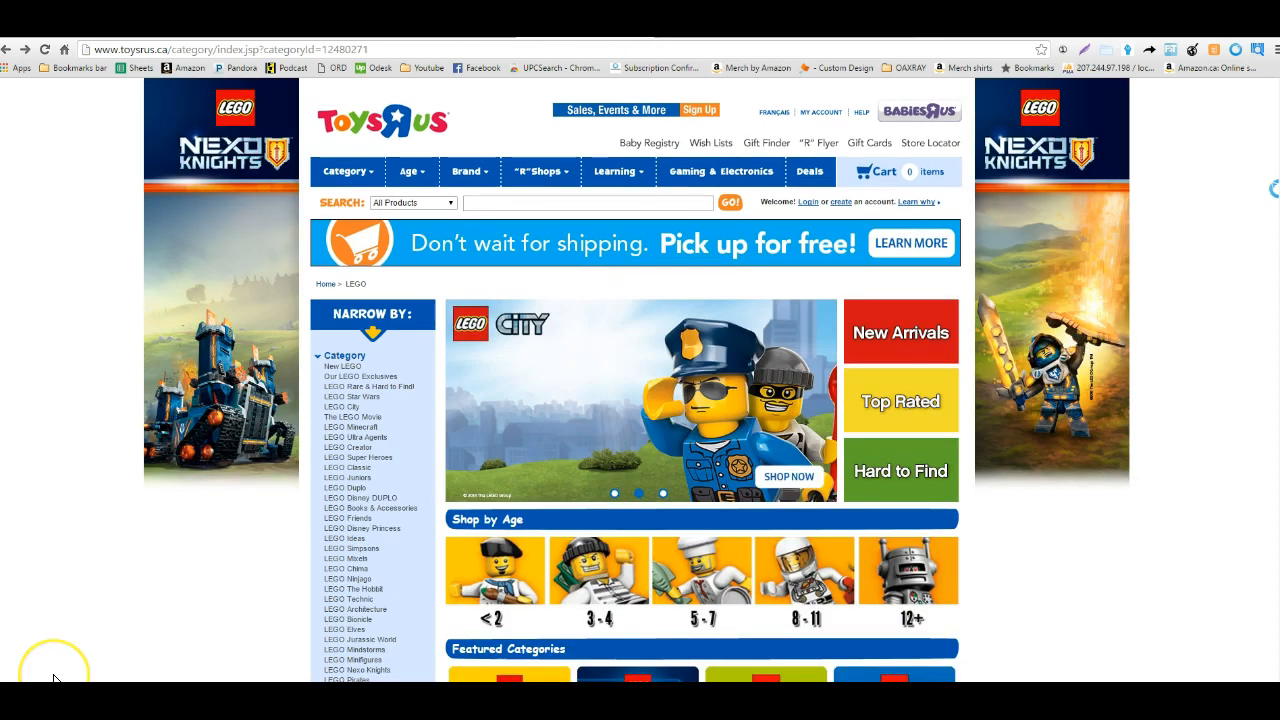
pyautogui.moveTo(655, 635)
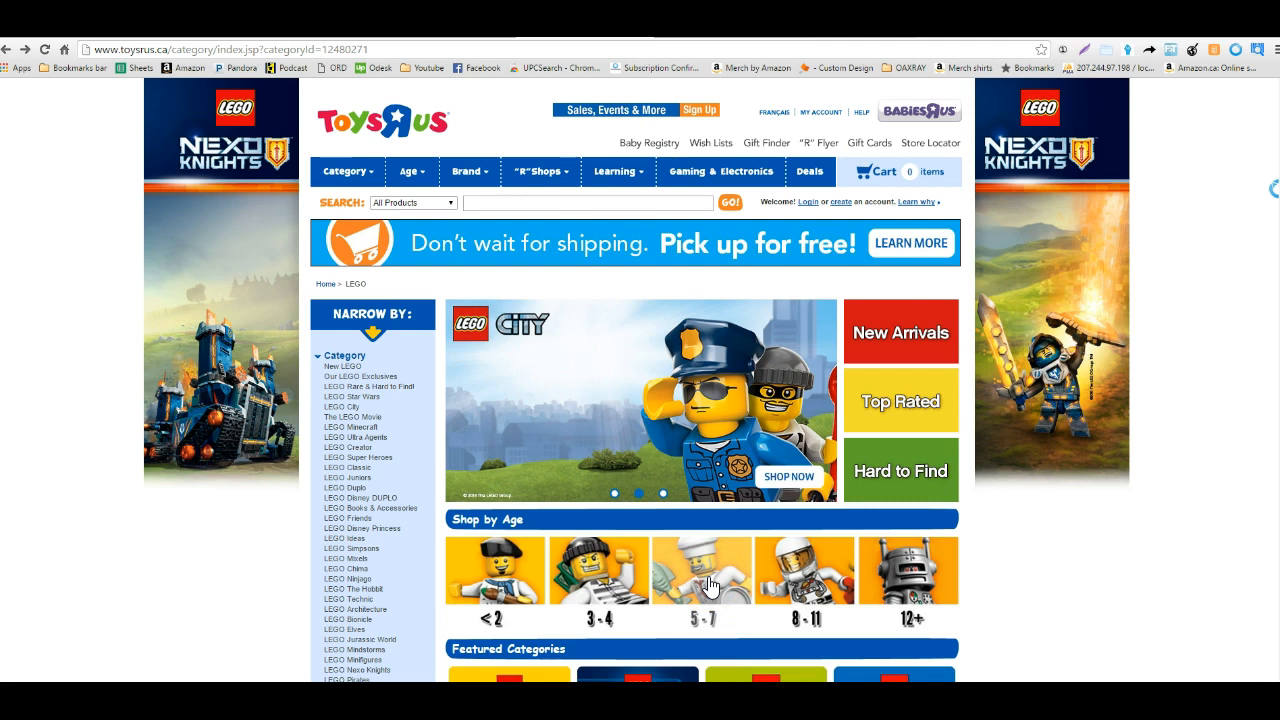
pyautogui.click(702, 570)
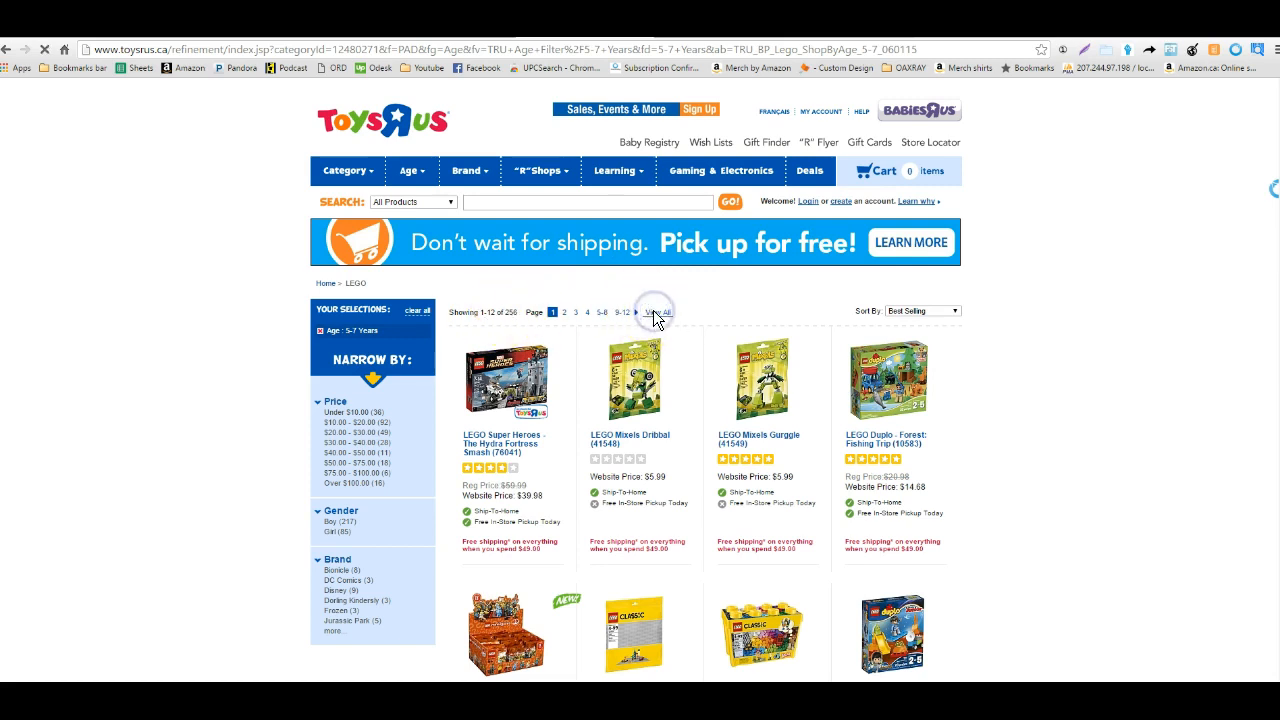
pyautogui.click(656, 312)
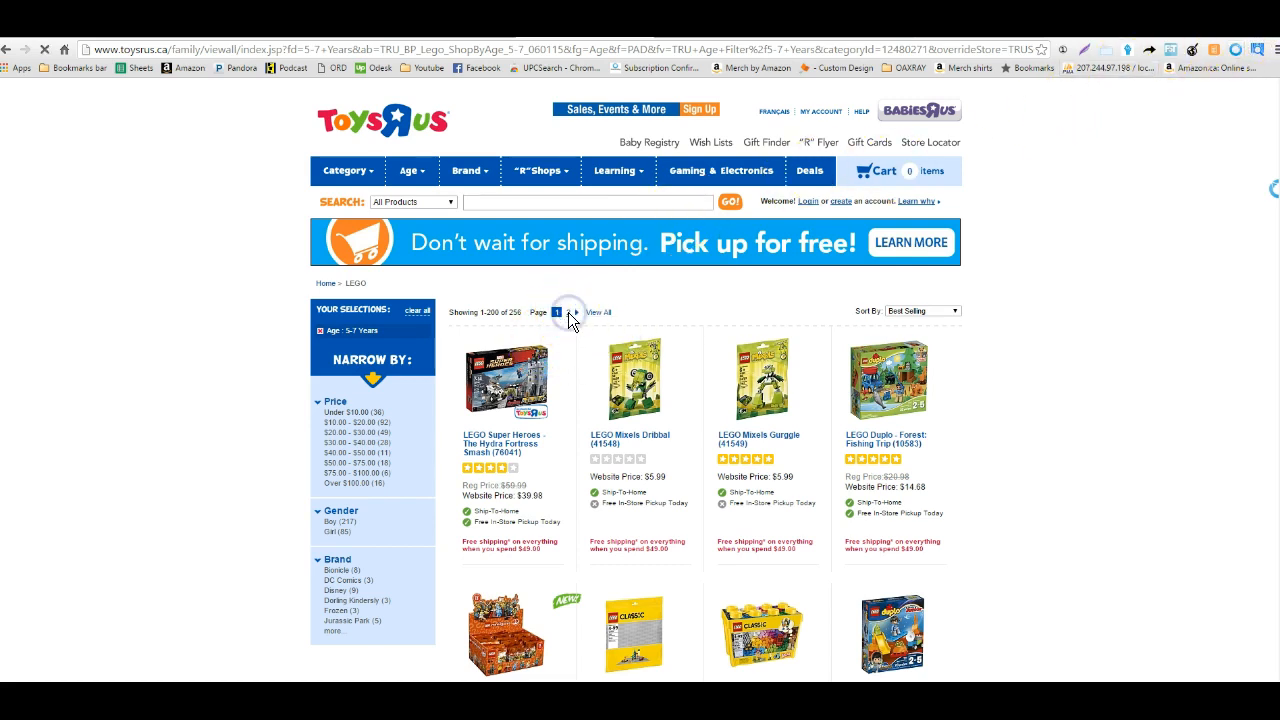
pyautogui.click(572, 312)
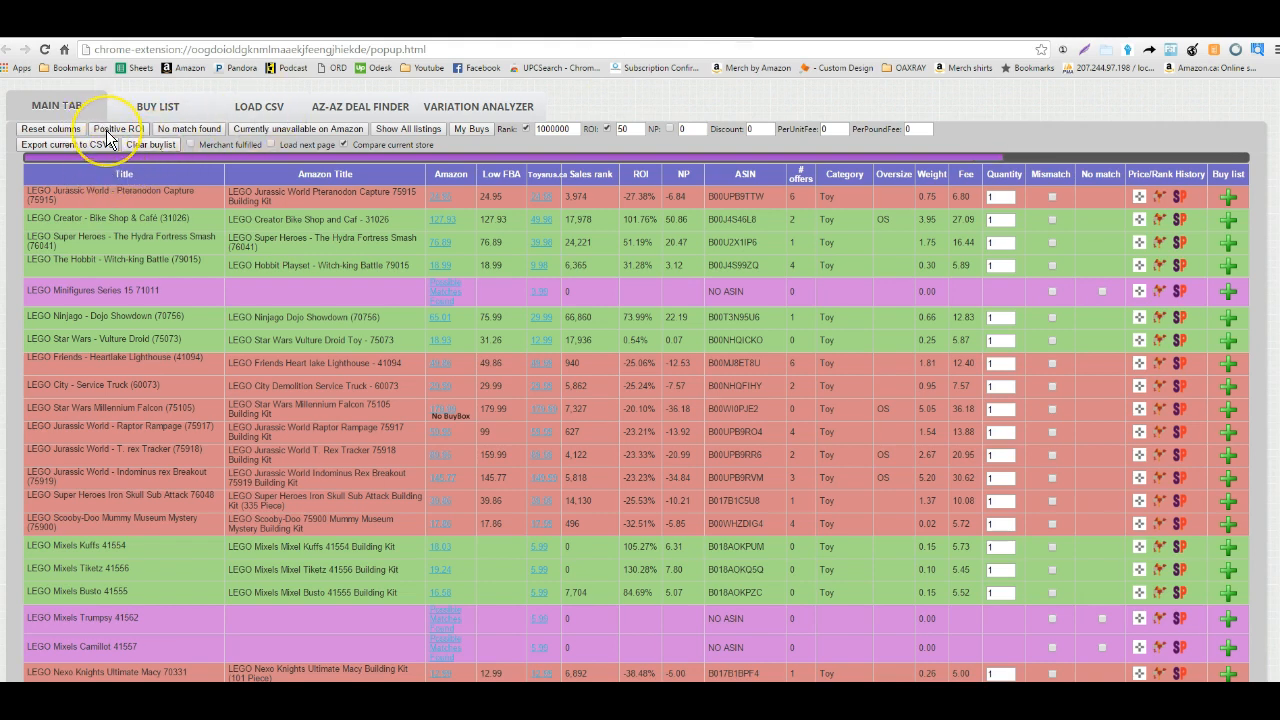
# Apply the Positive ROI filter in the OAXRAY Main Tab
pyautogui.click(117, 128)
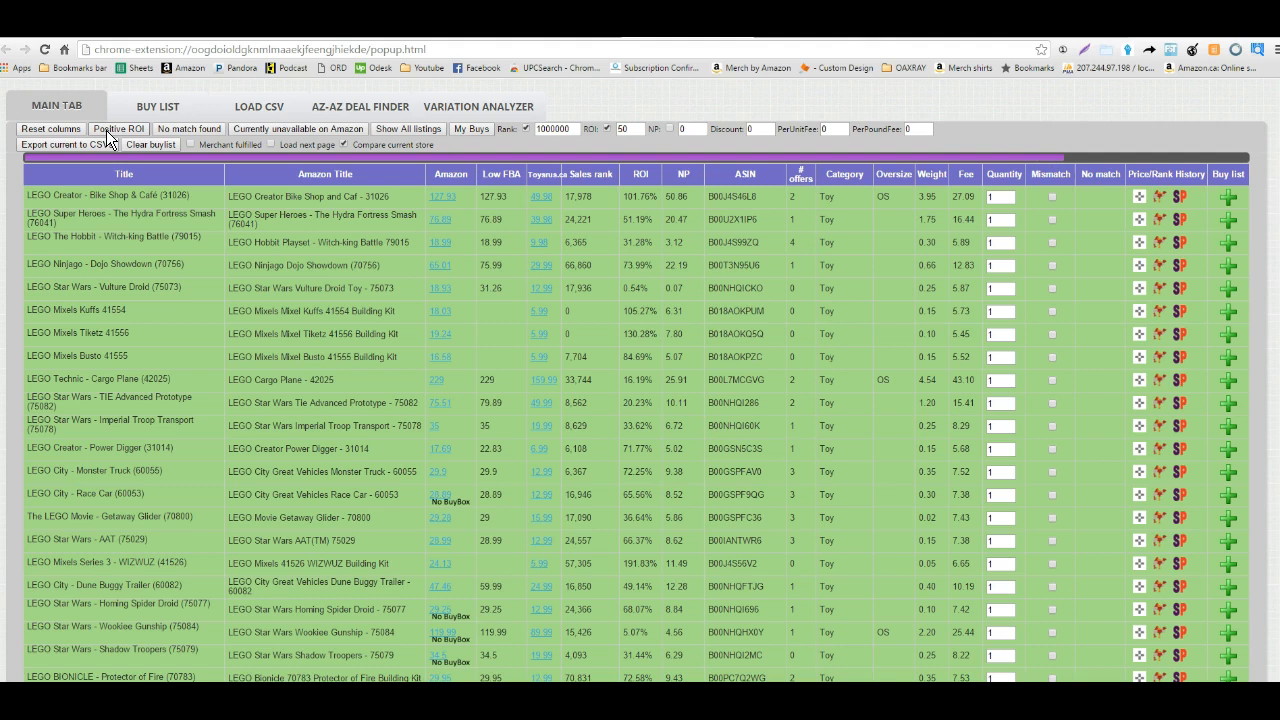
pyautogui.moveTo(405, 70)
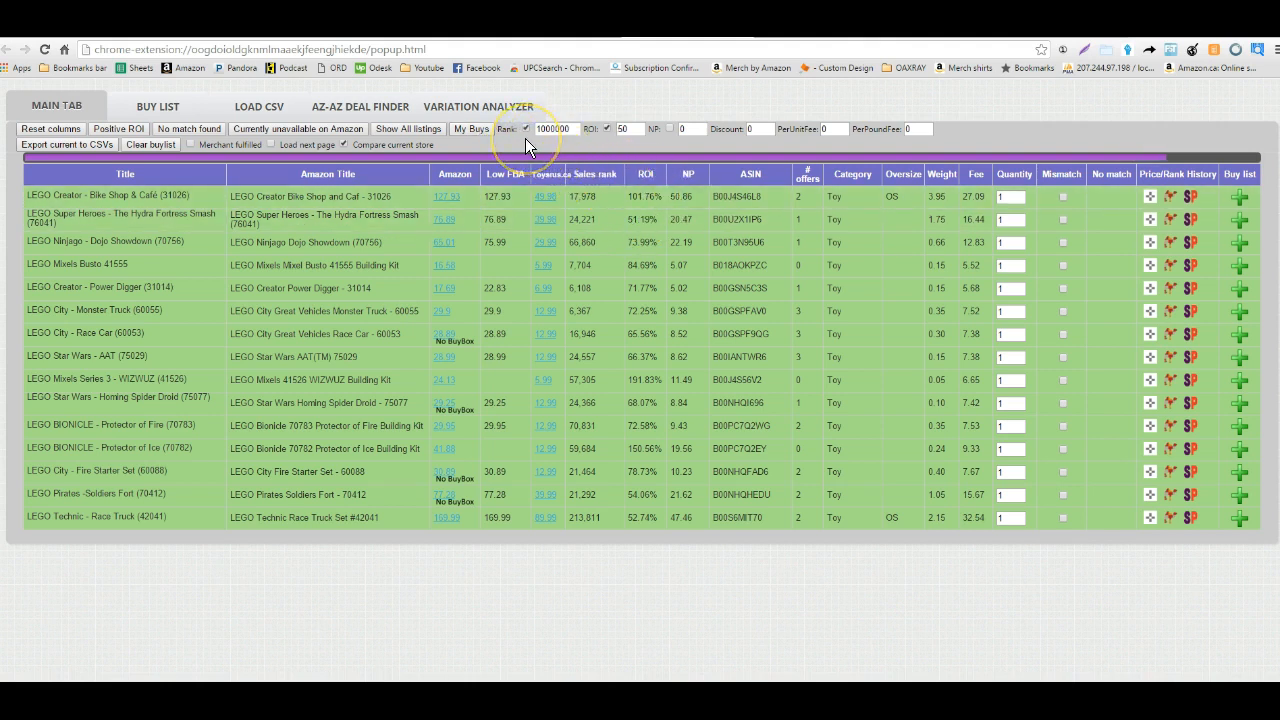
pyautogui.moveTo(505, 135)
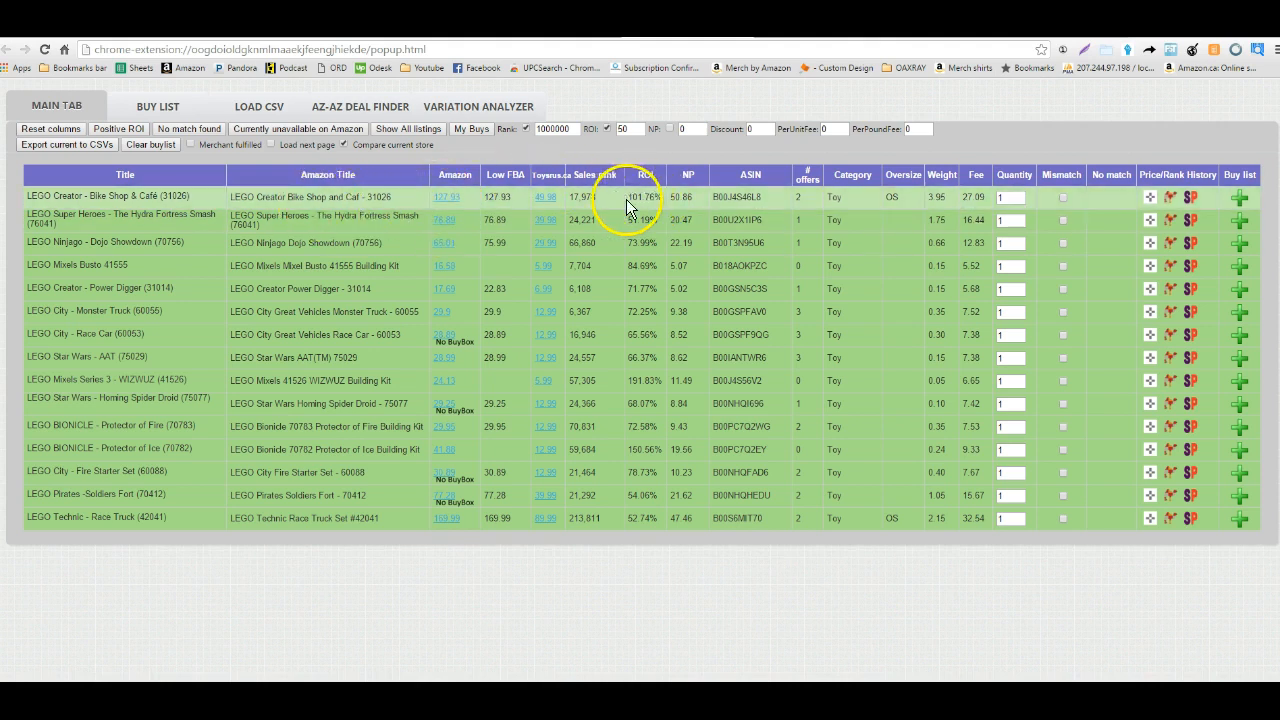
pyautogui.moveTo(630, 205)
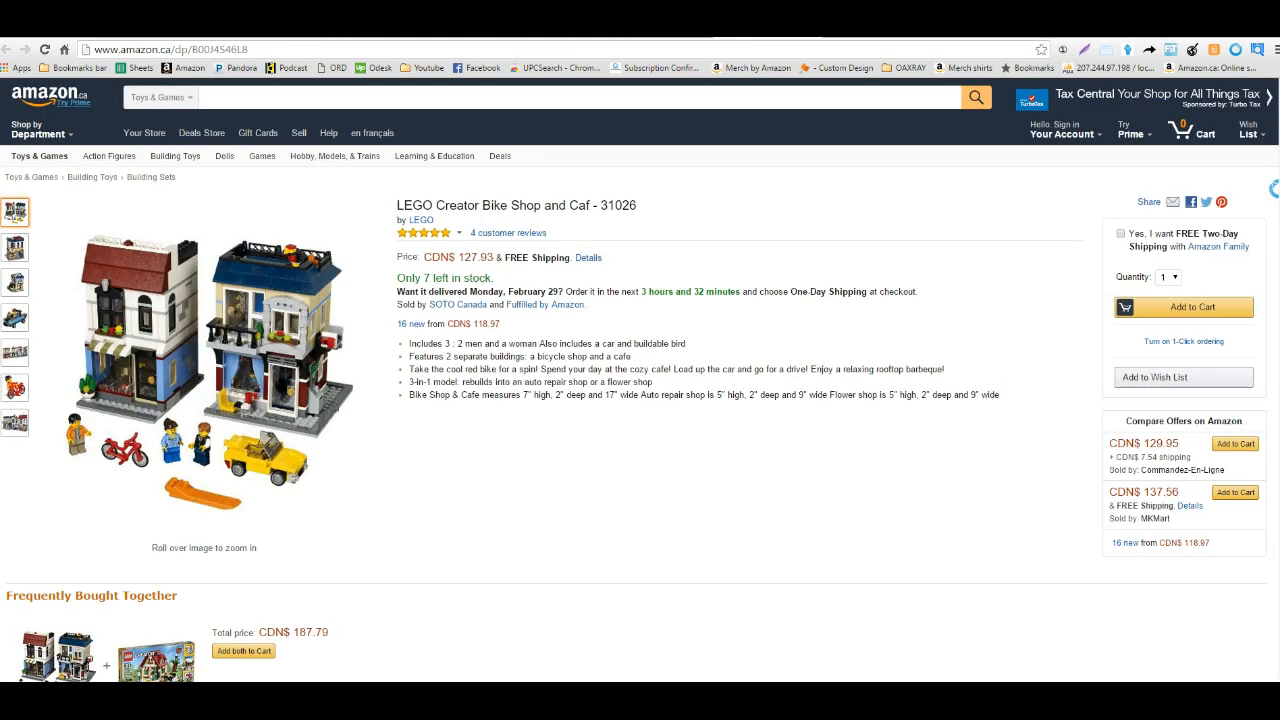
pyautogui.moveTo(373, 267)
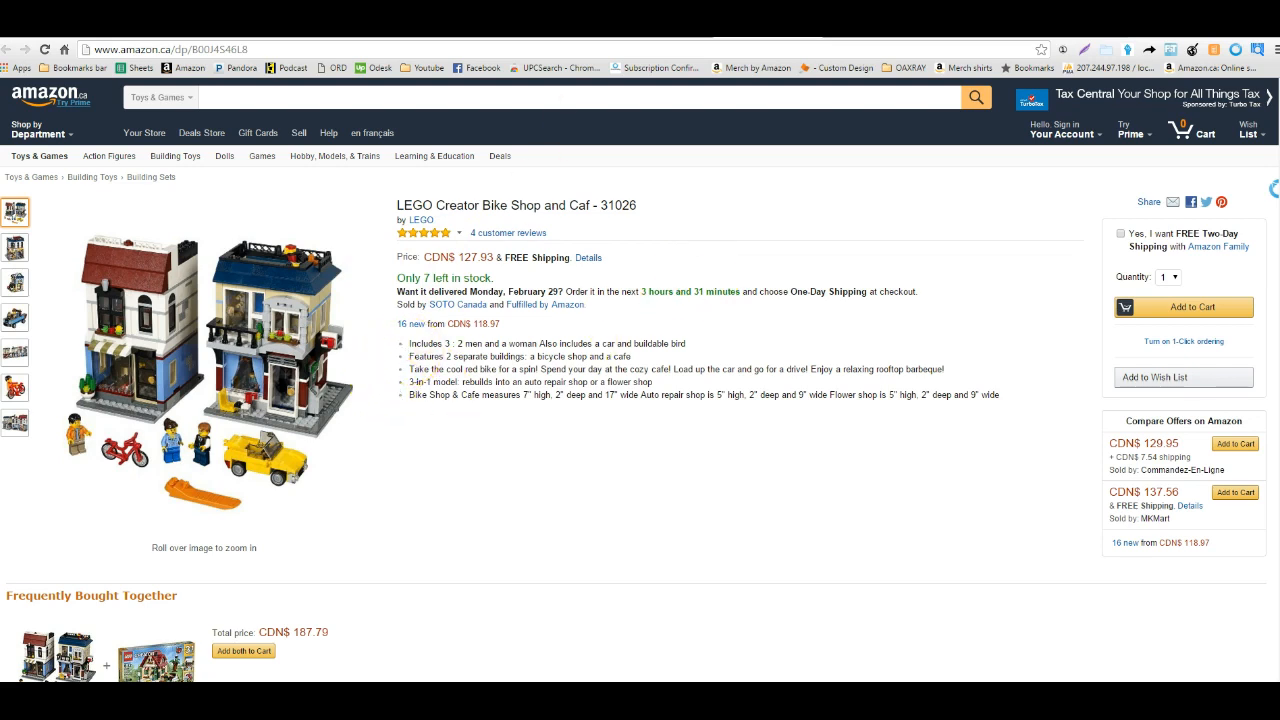
# Browse the Bike Shop set's photos, then scroll to its Product Details
pyautogui.click(15, 352)
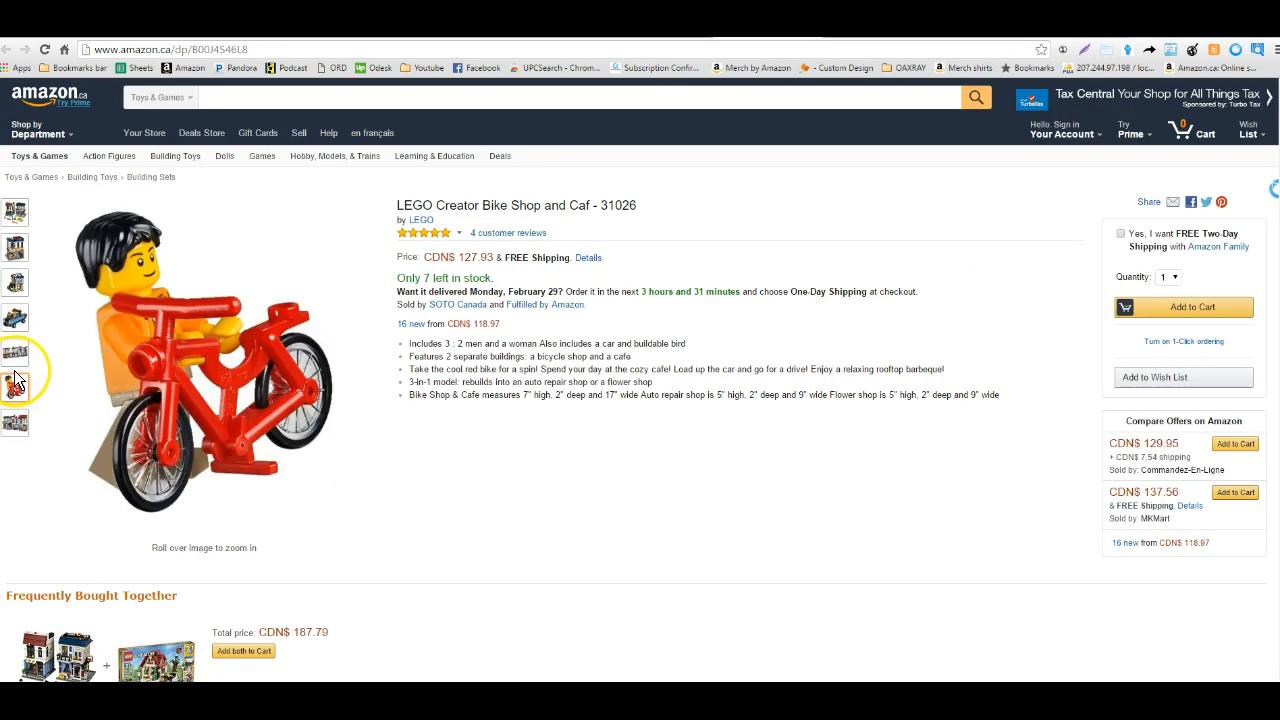
pyautogui.click(15, 282)
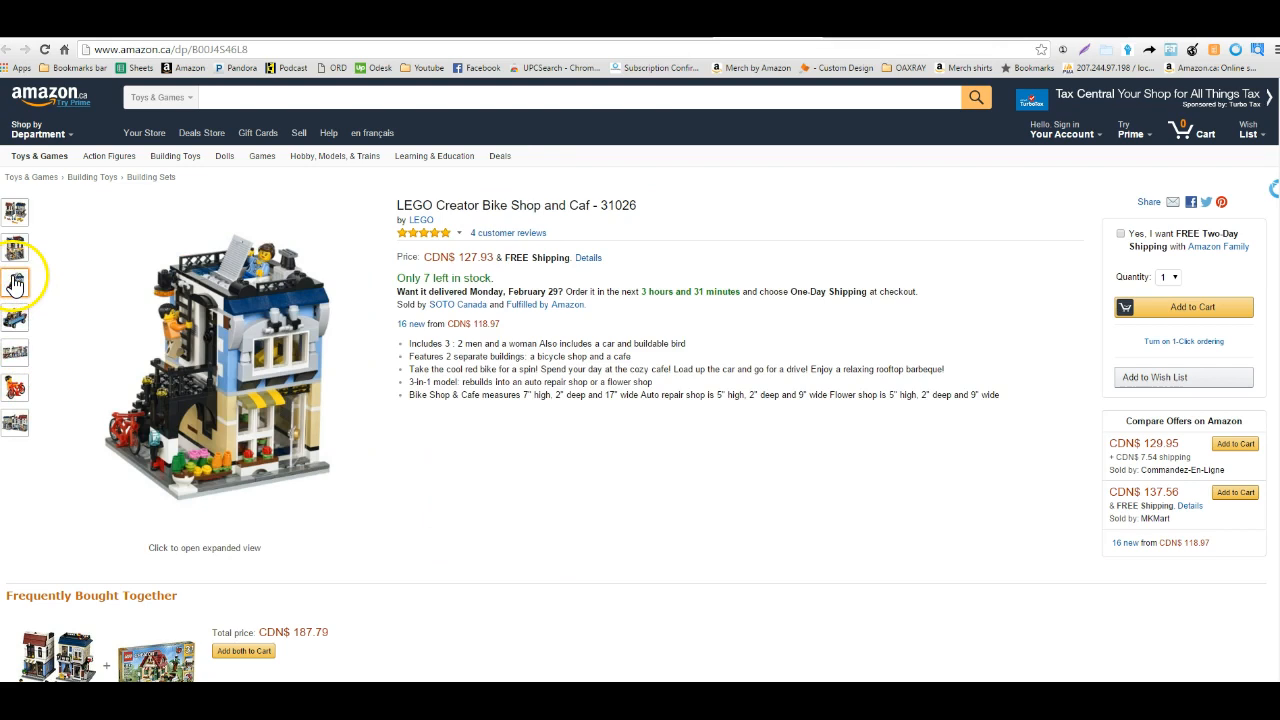
pyautogui.click(15, 212)
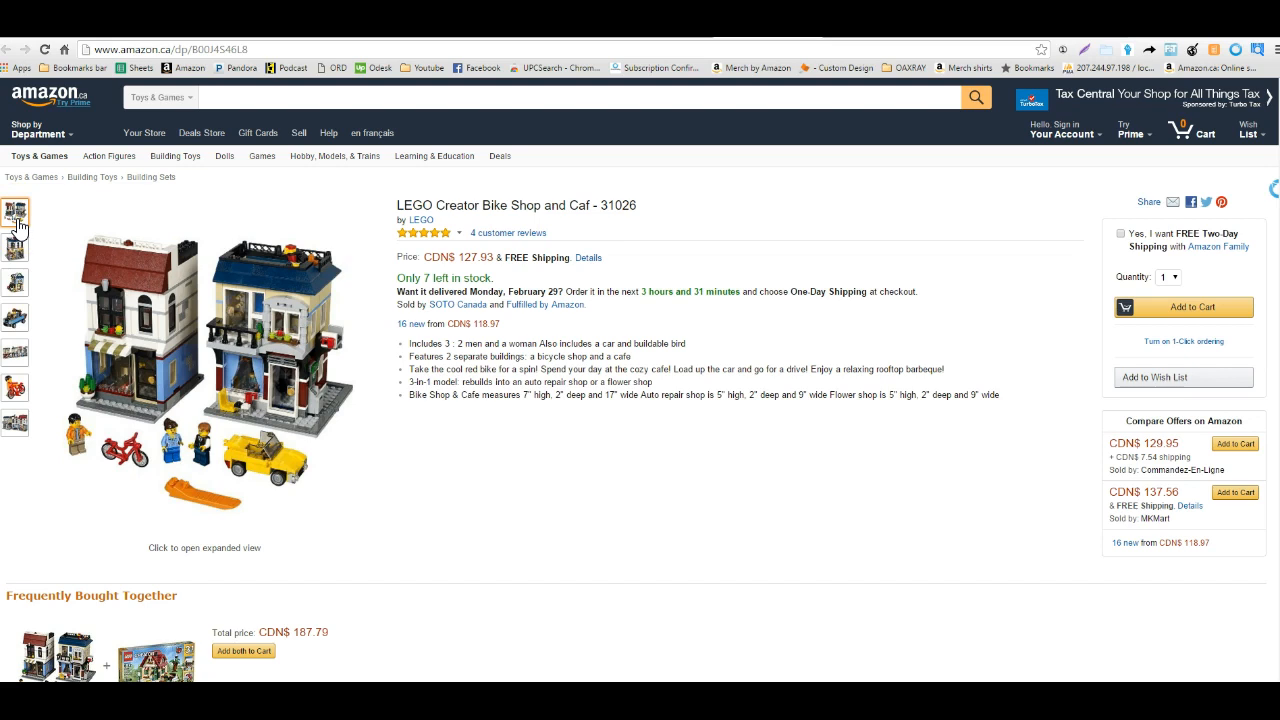
pyautogui.click(15, 246)
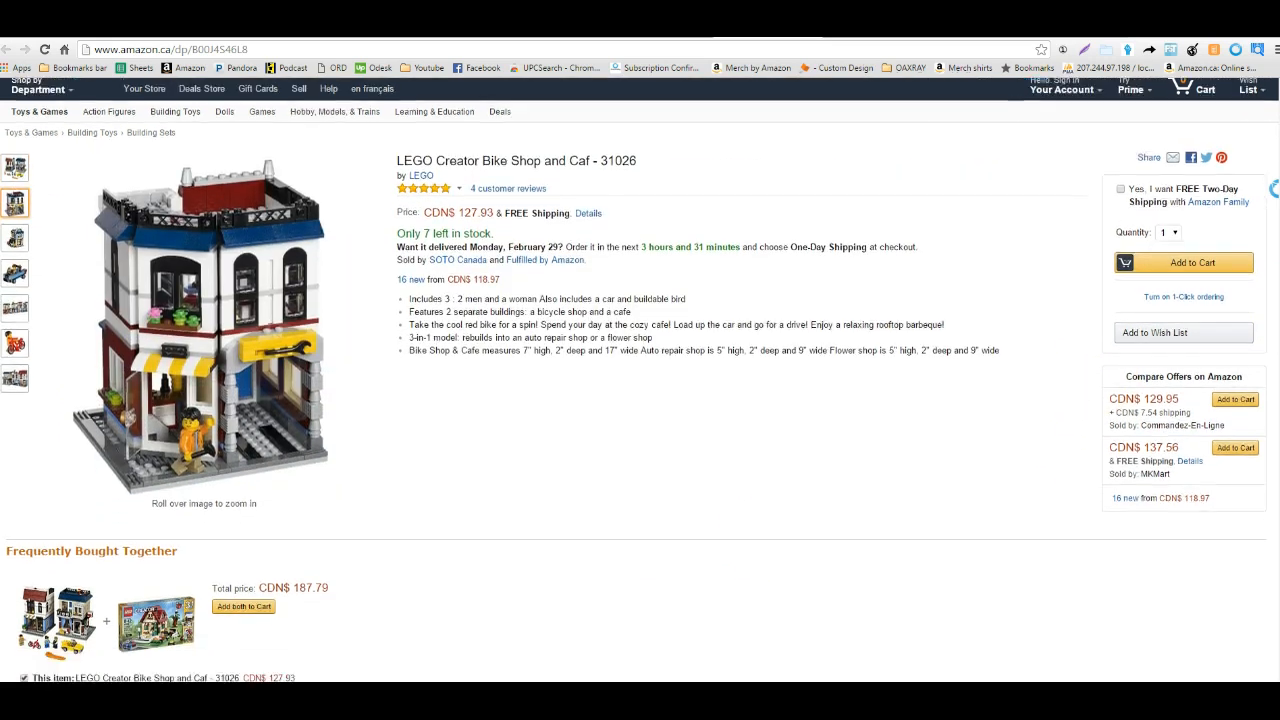
pyautogui.scroll(-3)
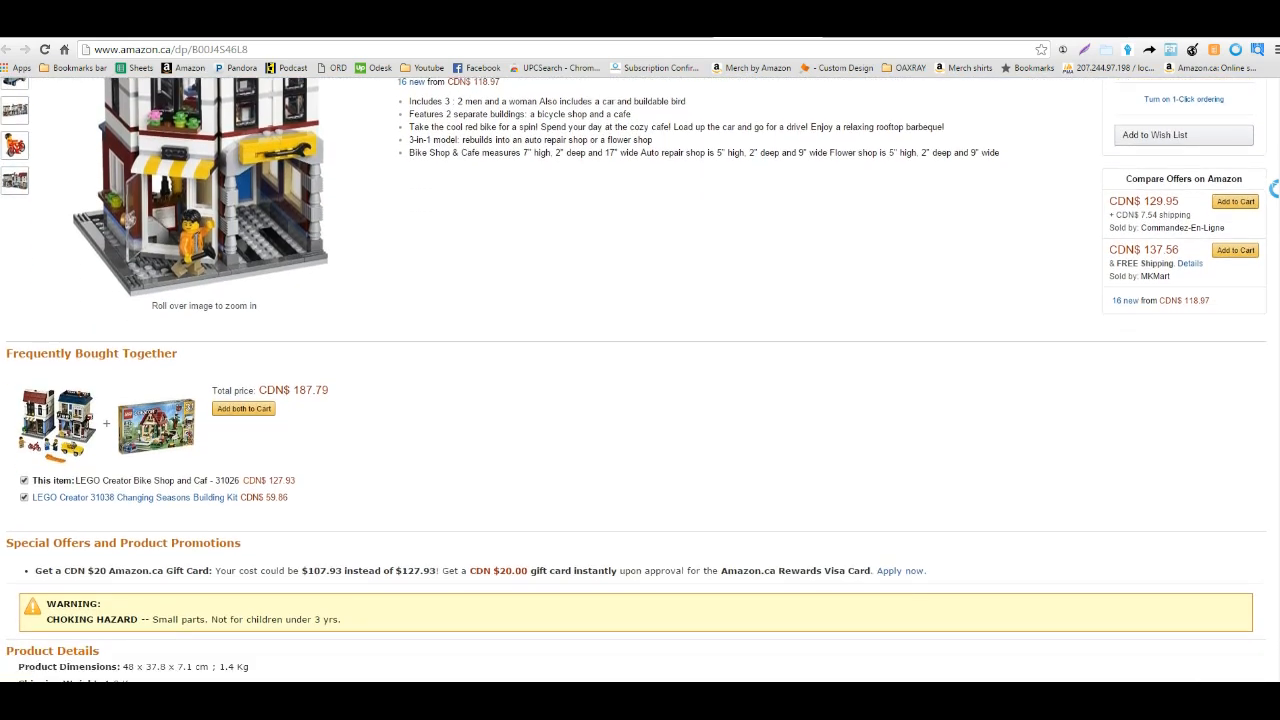
pyautogui.scroll(-3)
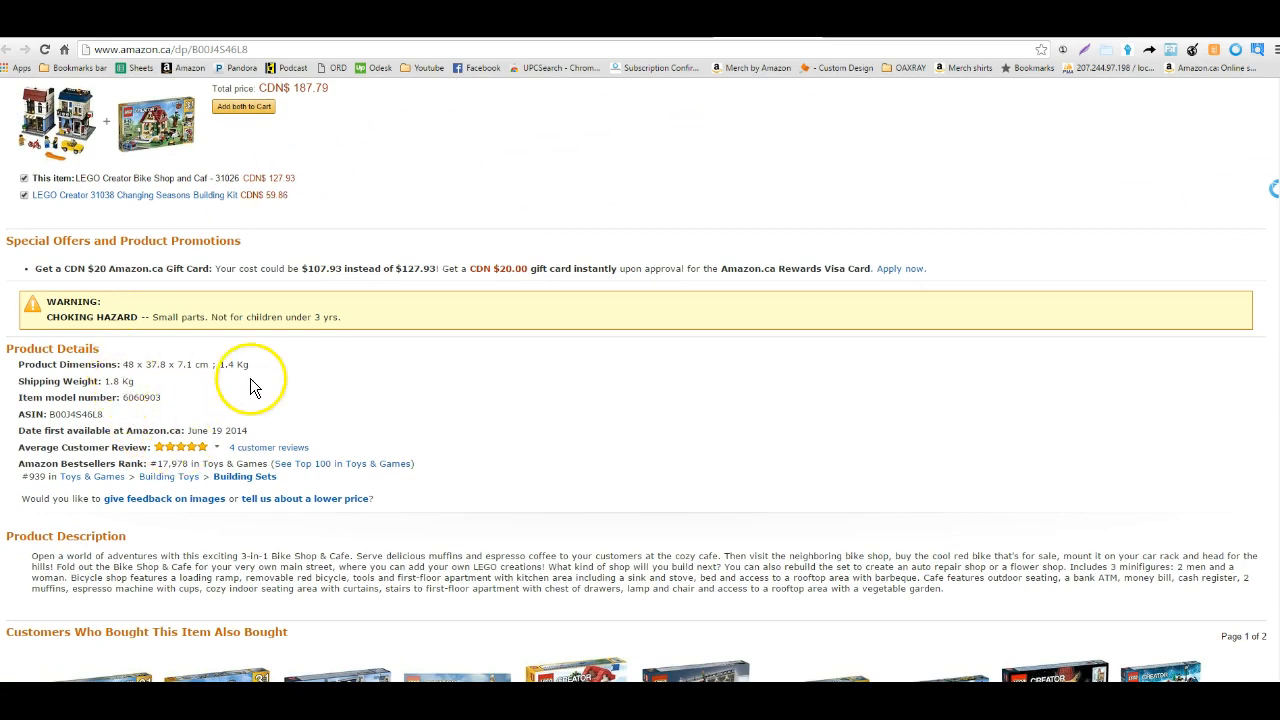
pyautogui.moveTo(135, 381)
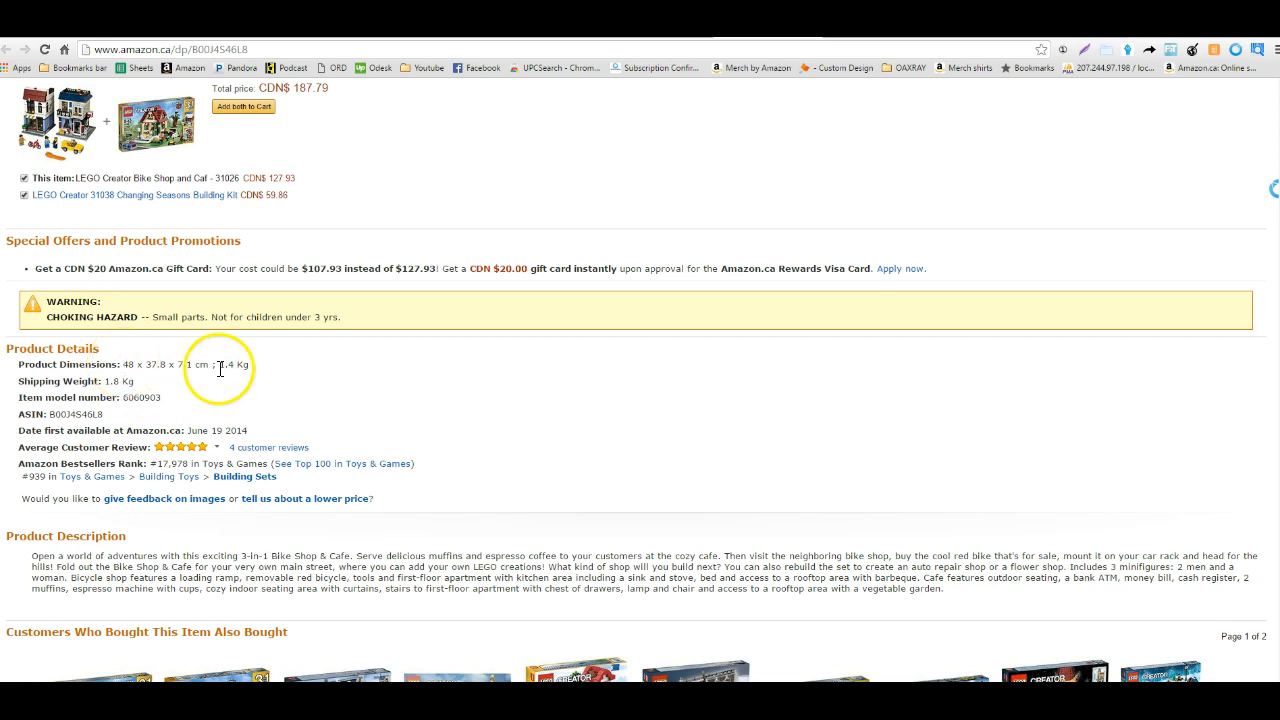
# Paste the Bike Shop ASIN, confirm the CA marketplace, and search the calculator
pyautogui.rightClick(74, 414)
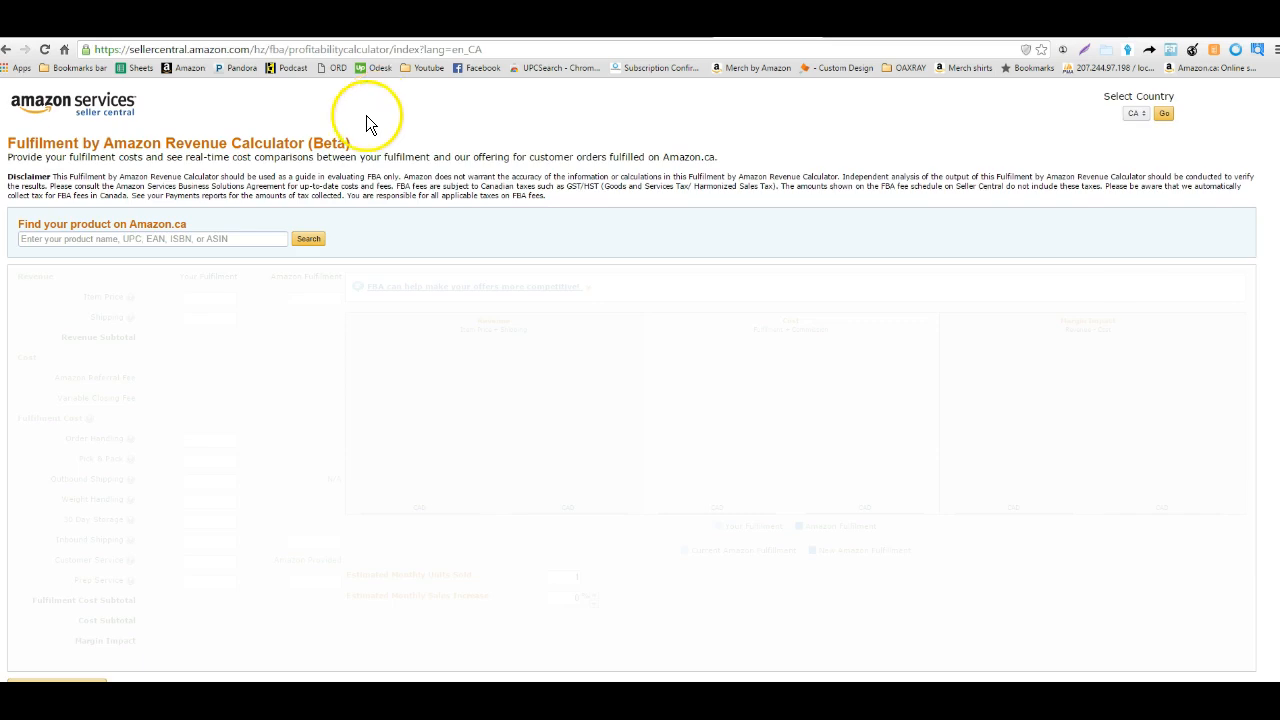
pyautogui.rightClick(150, 238)
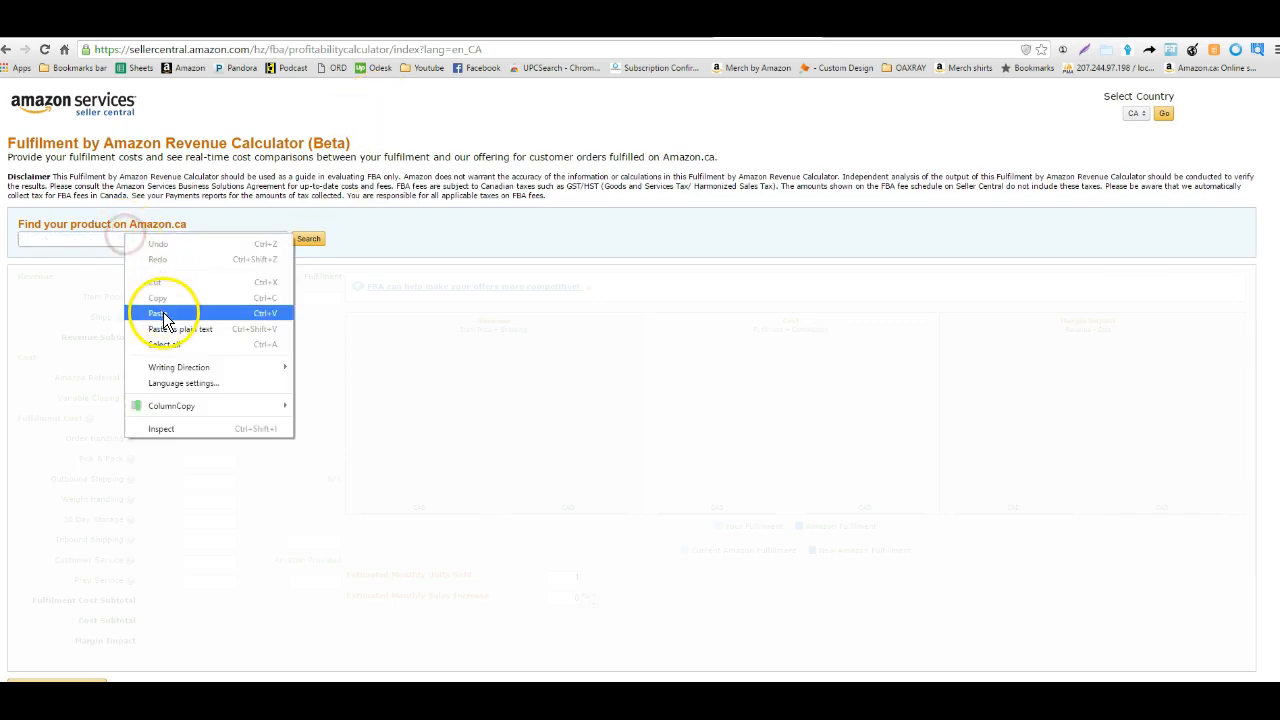
pyautogui.click(158, 313)
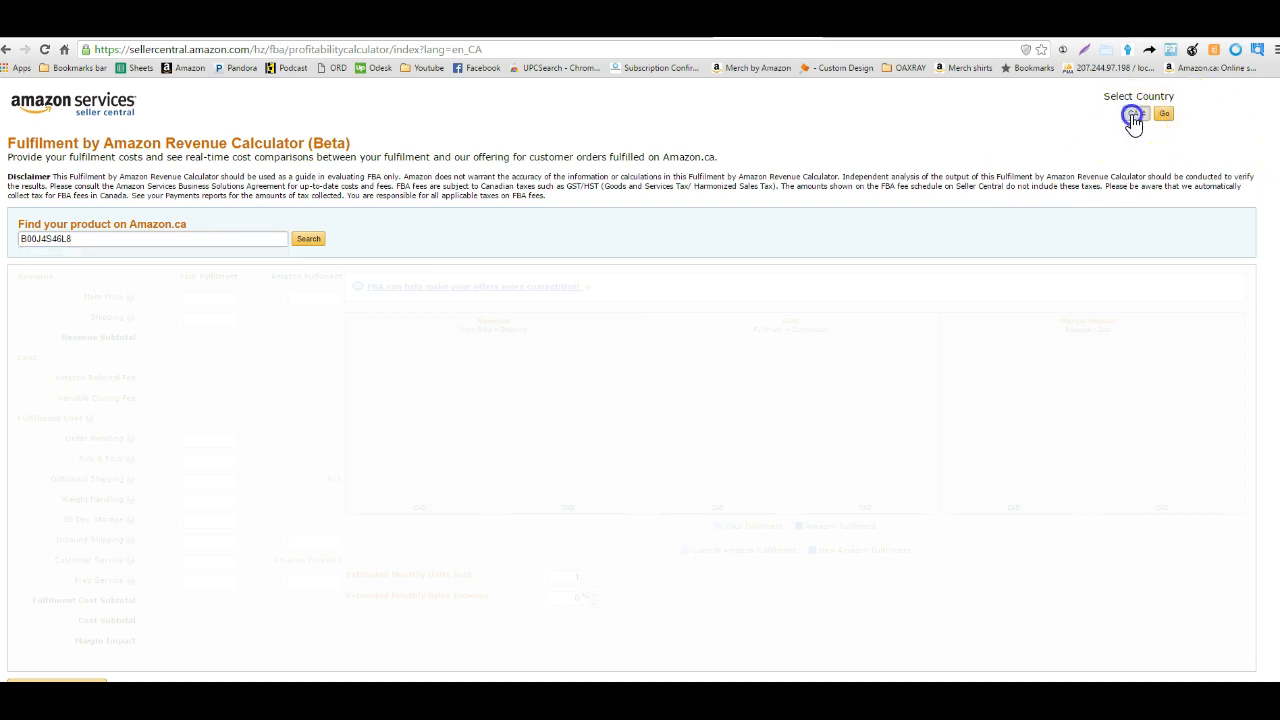
pyautogui.click(1138, 113)
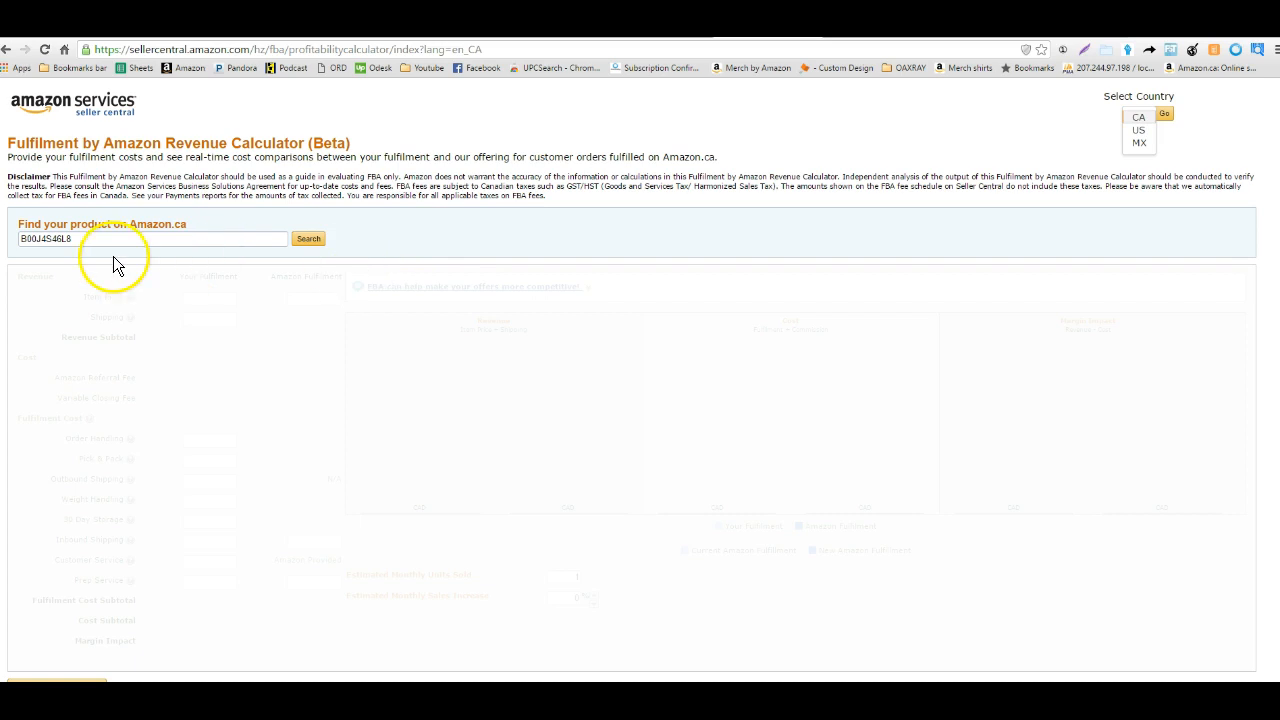
pyautogui.click(307, 238)
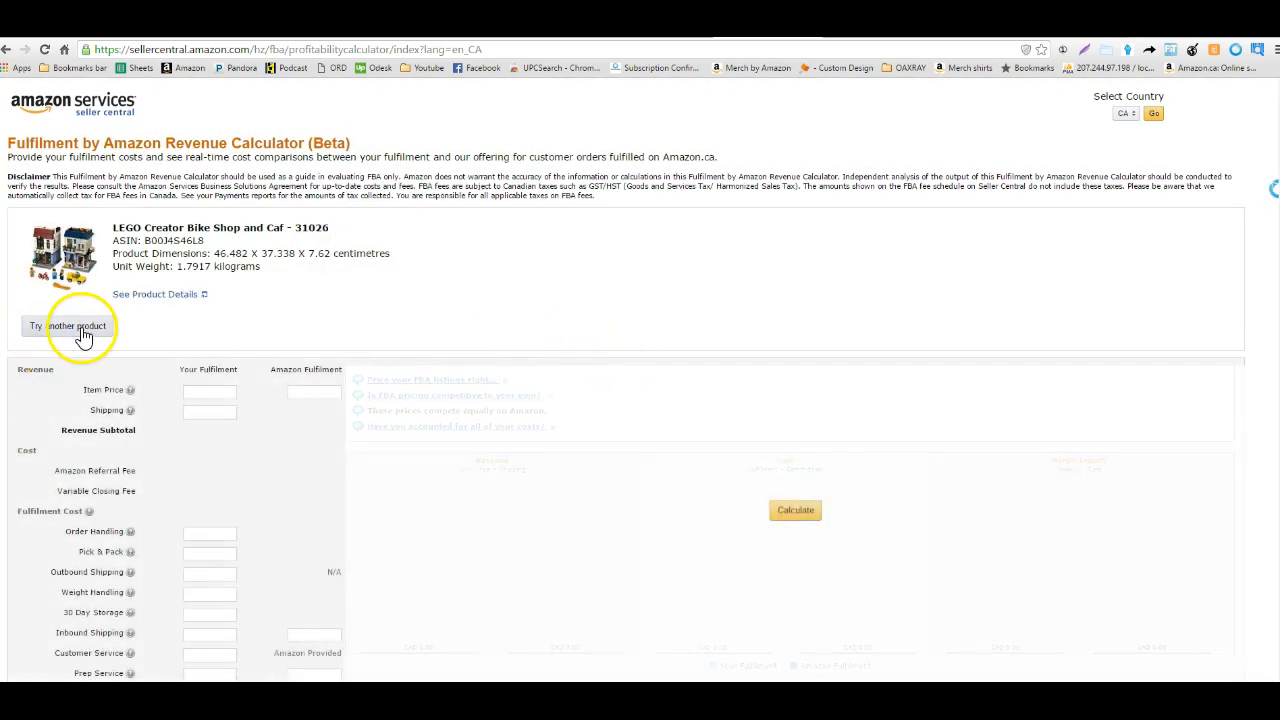
pyautogui.moveTo(668, 424)
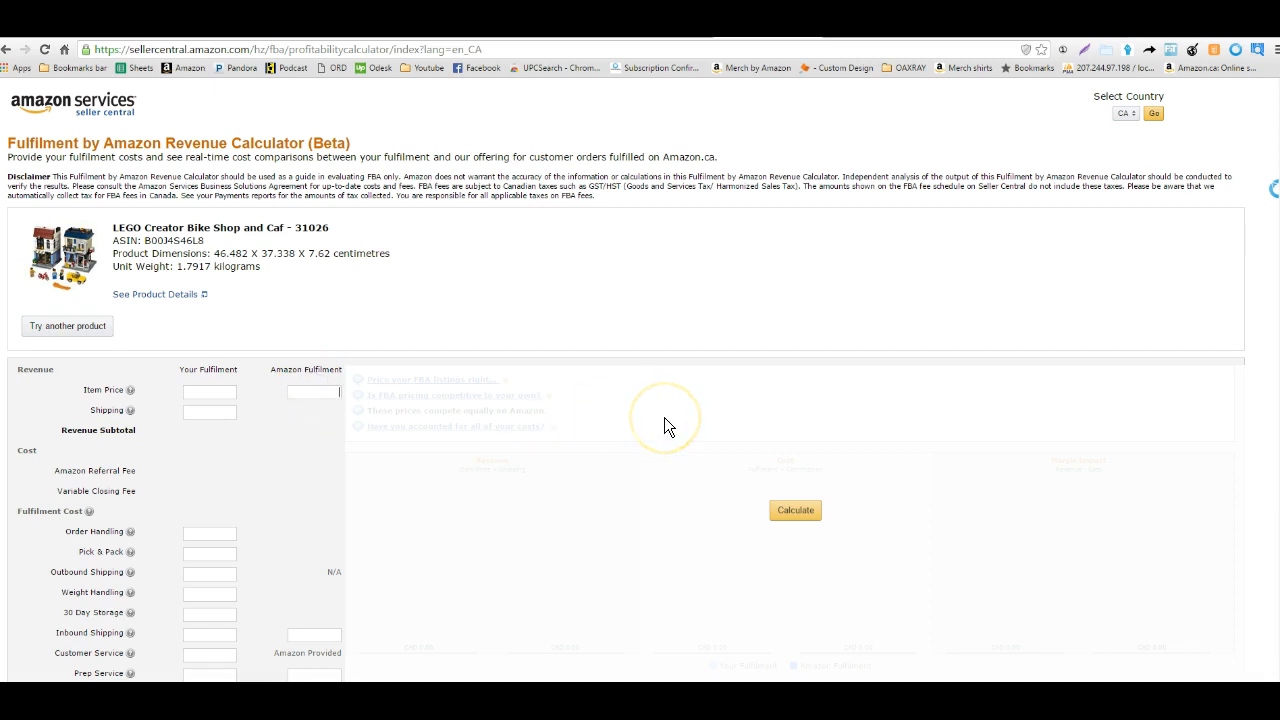
# Enter price 129.99, inbound shipping 2.00, prep 49.99, and calculate the margin
pyautogui.write('12')
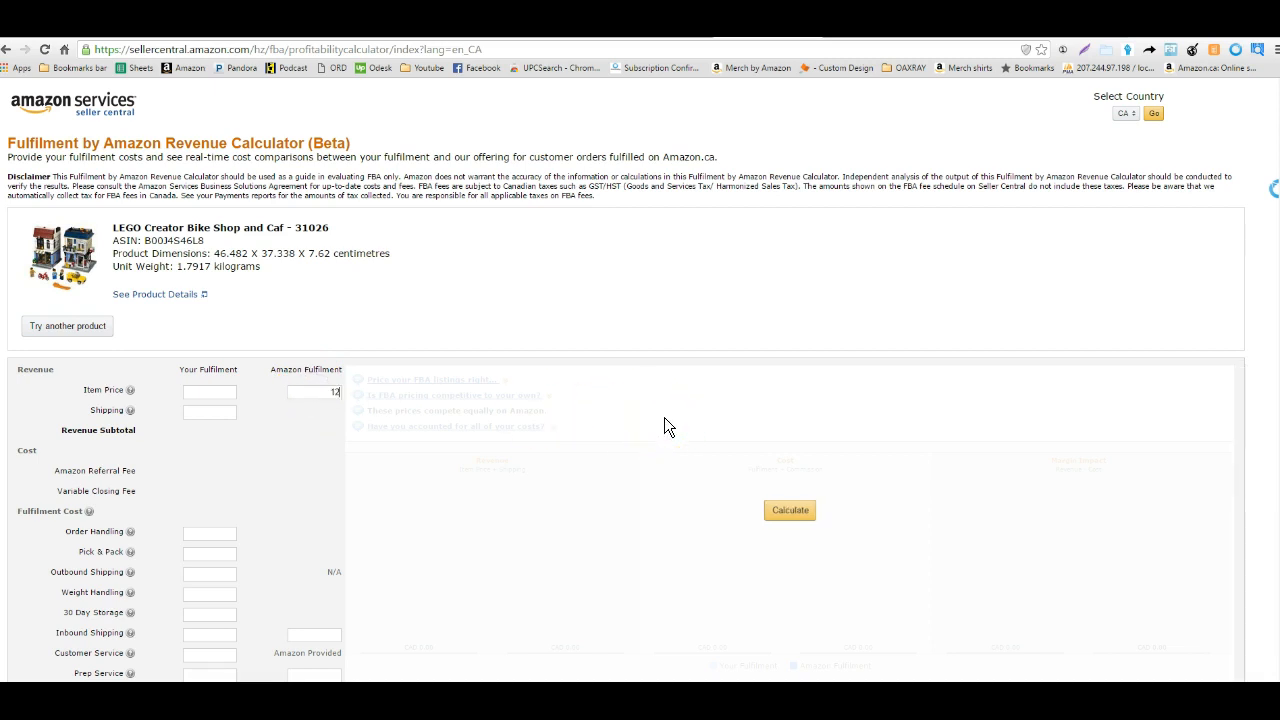
pyautogui.write('129.99')
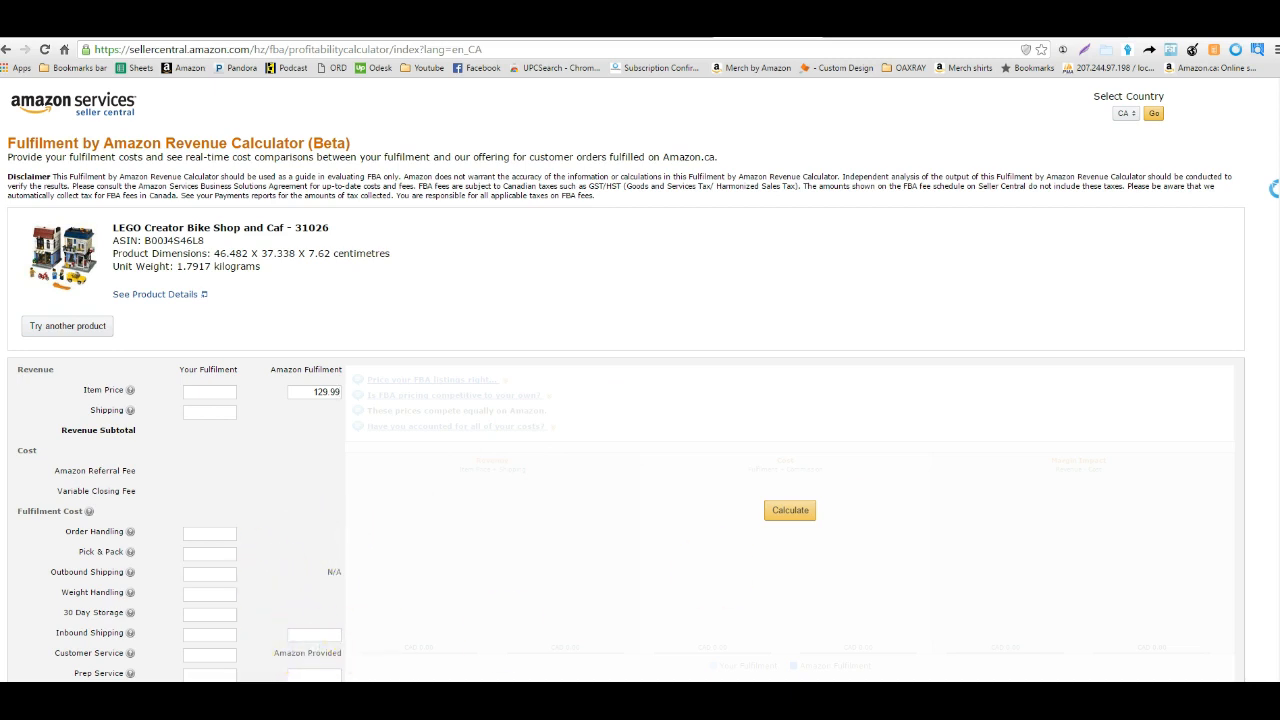
pyautogui.scroll(-3)
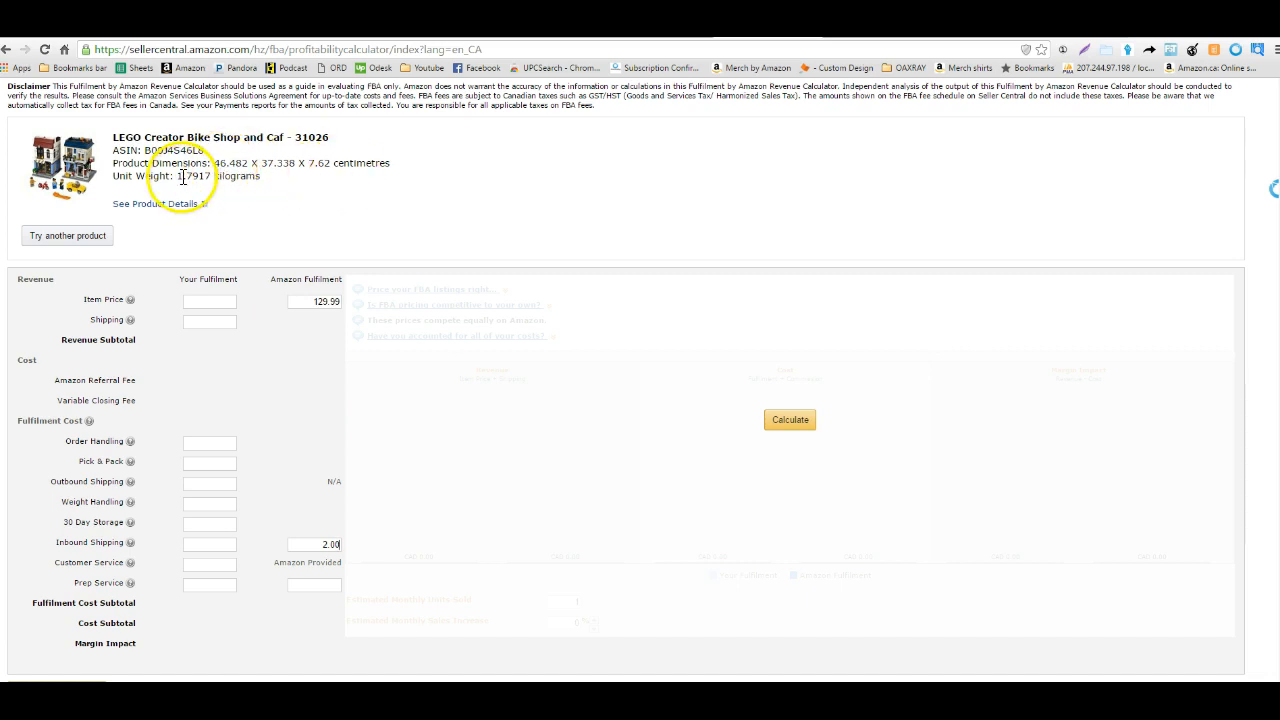
pyautogui.doubleClick(195, 175)
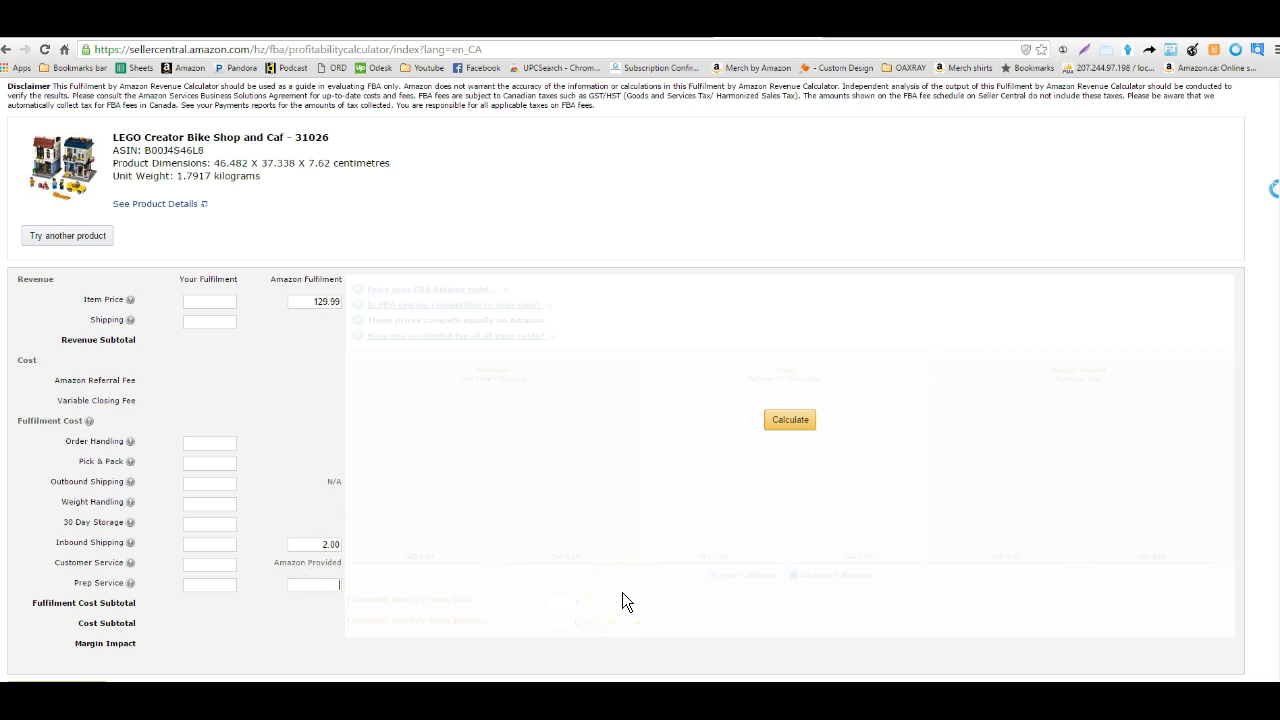
pyautogui.write('49.99')
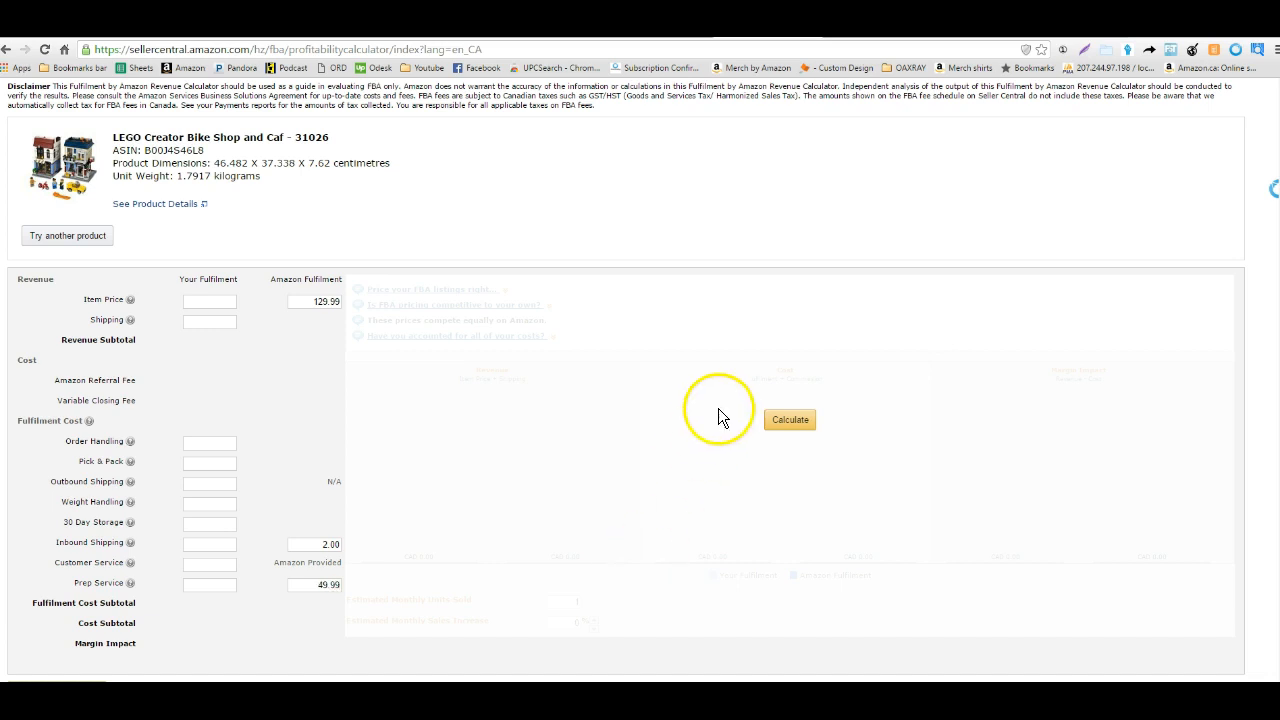
pyautogui.click(789, 419)
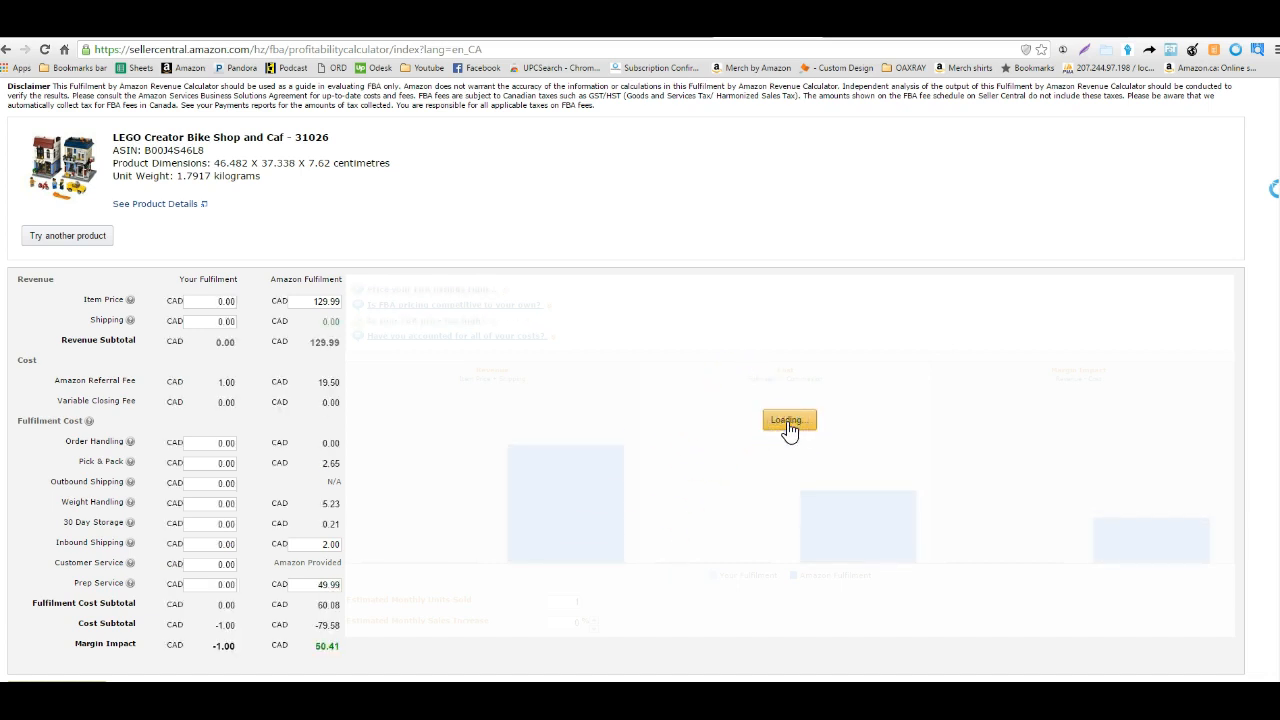